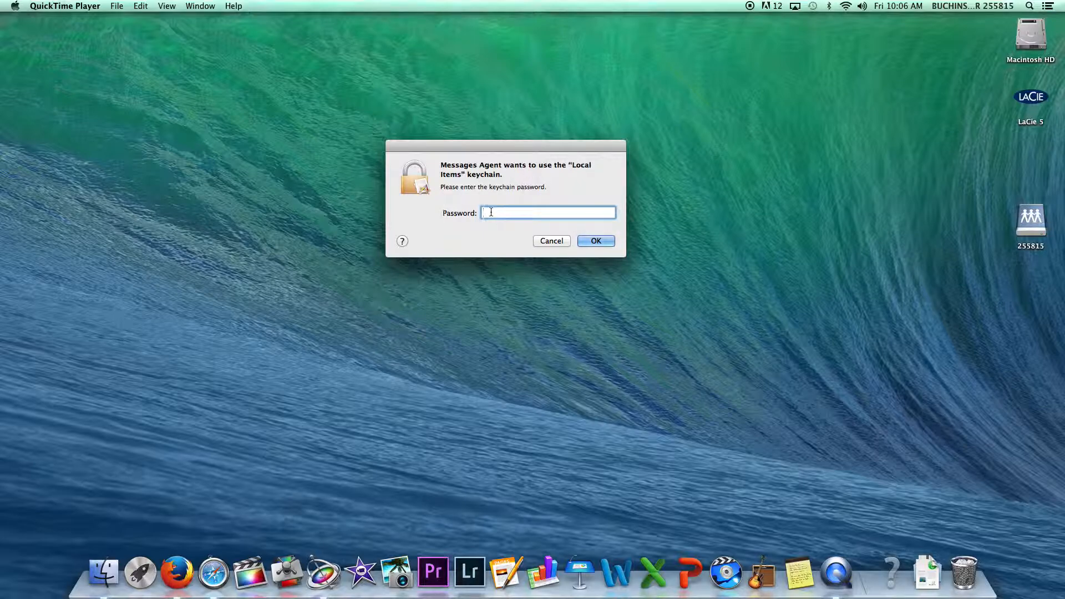
{"action": "mouse_move", "coordinate": [530, 302]}
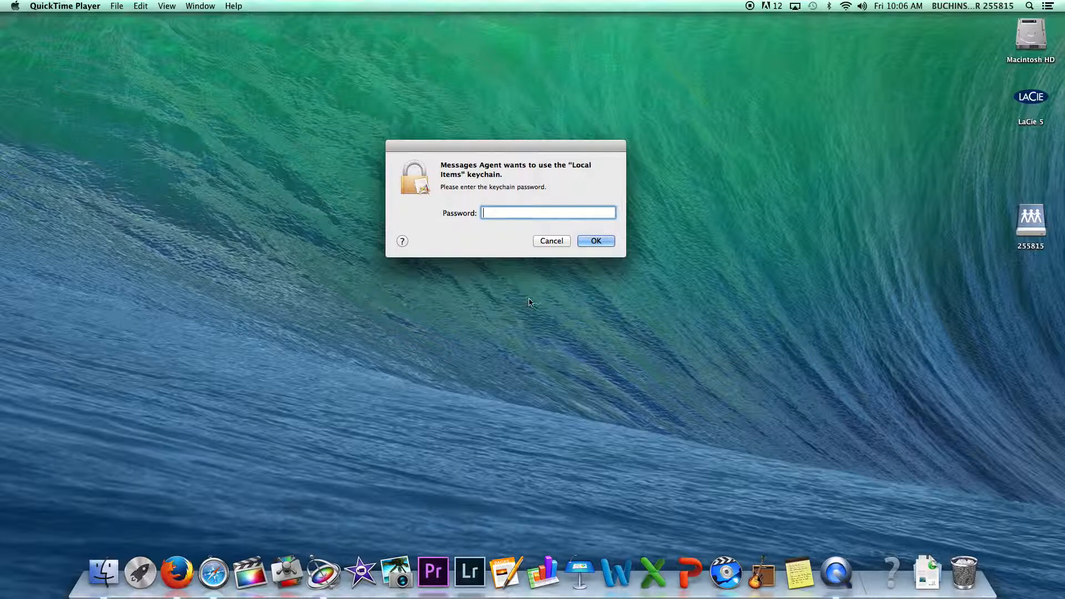
{"action": "mouse_move", "coordinate": [549, 304]}
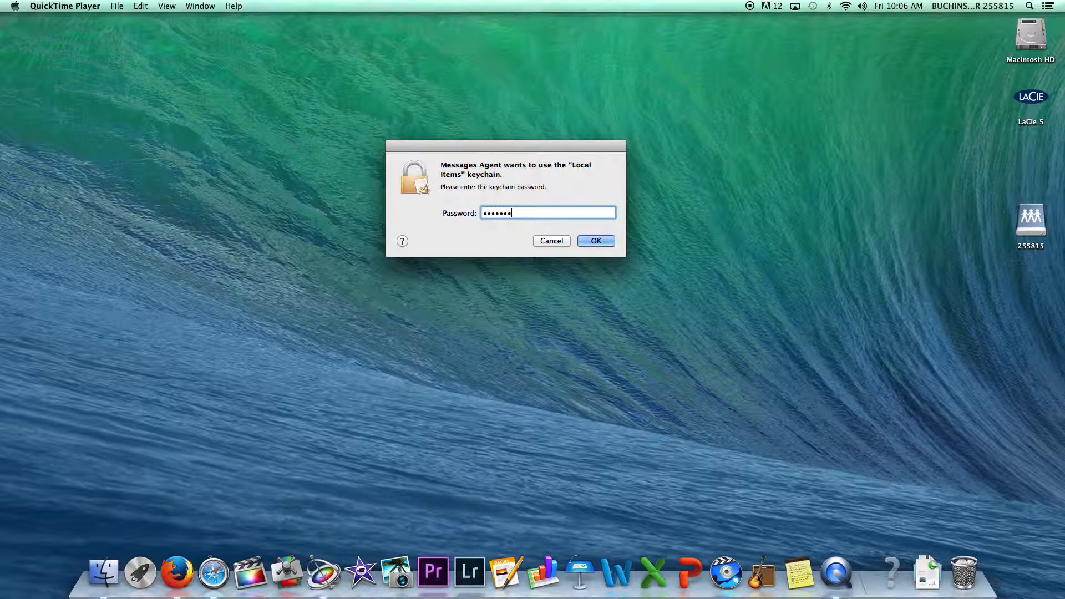
Step: Submit the keychain password to approve Messages Agent's Local Items request
{"action": "left_click", "coordinate": [595, 241]}
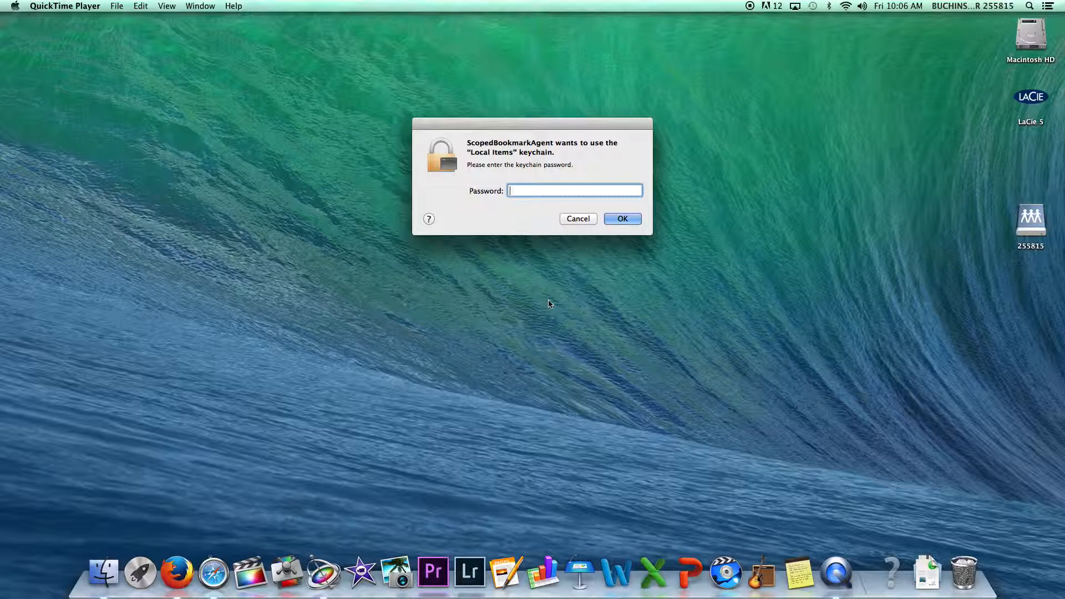
Step: Enter the keychain password and approve ScopedBookmarkAgent's Local Items request
{"action": "type", "text": "•••"}
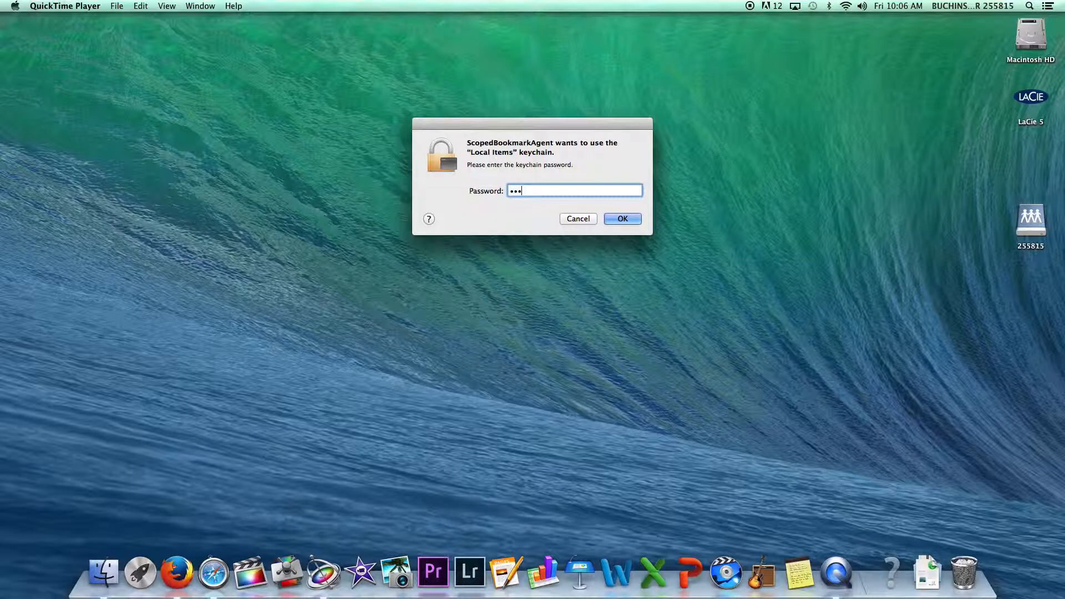
{"action": "left_click", "coordinate": [621, 218]}
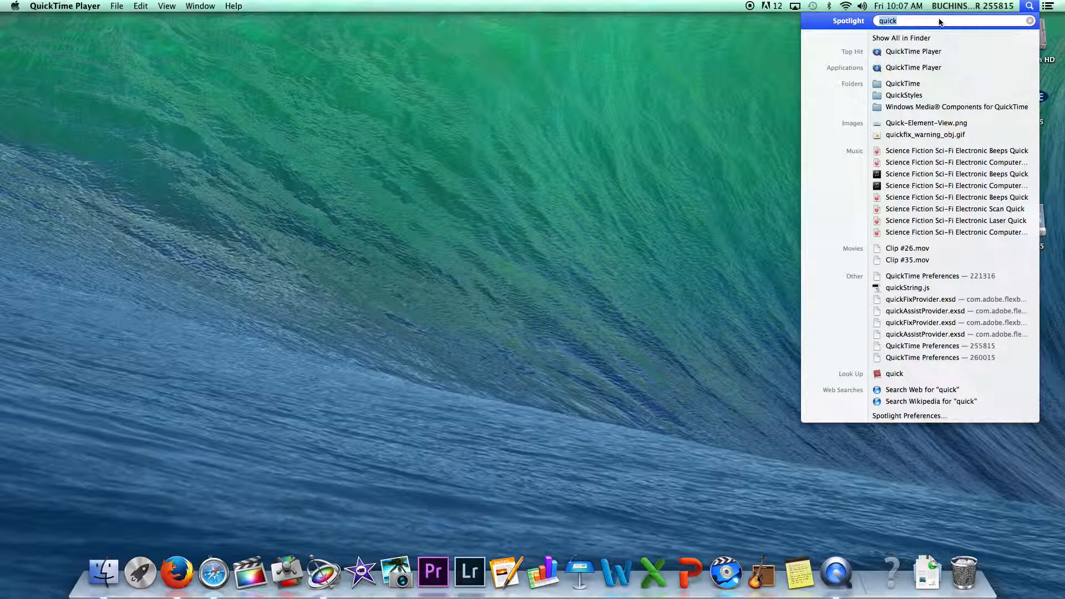
Step: Search Spotlight for "key" and launch Keychain Access
{"action": "type", "text": "key"}
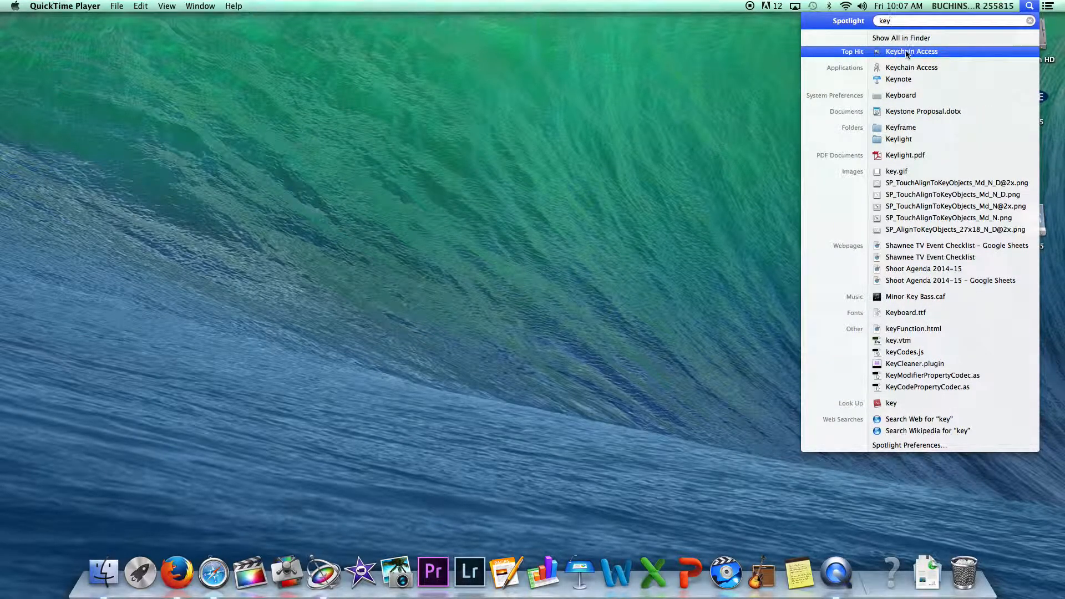
{"action": "left_click", "coordinate": [912, 51]}
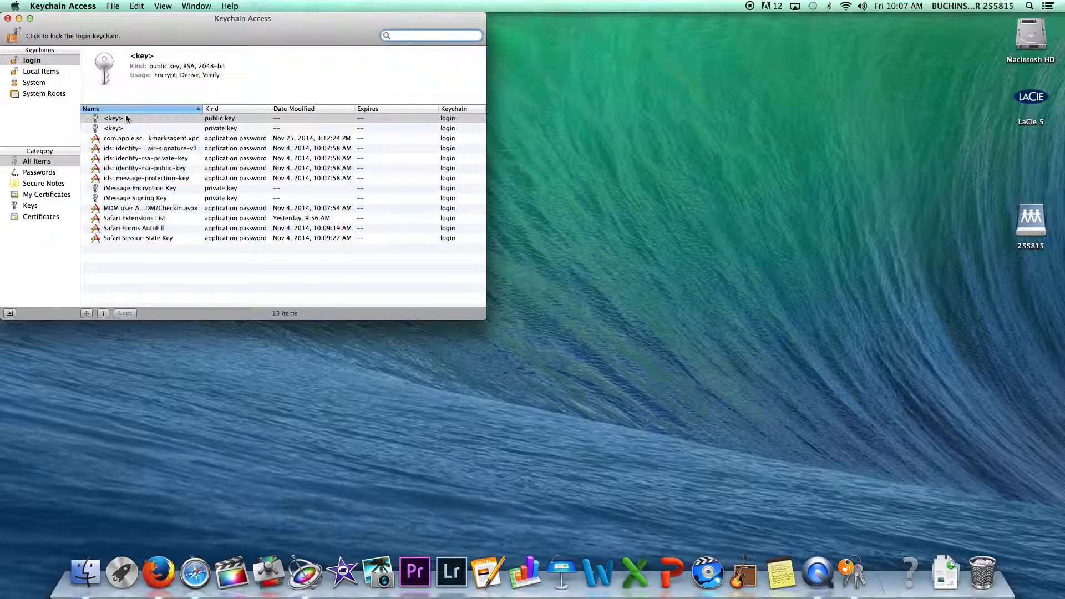
Step: Select the scopedbookmarksagent item and choose Edit > Change Password for Keychain "login"
{"action": "left_click", "coordinate": [40, 172]}
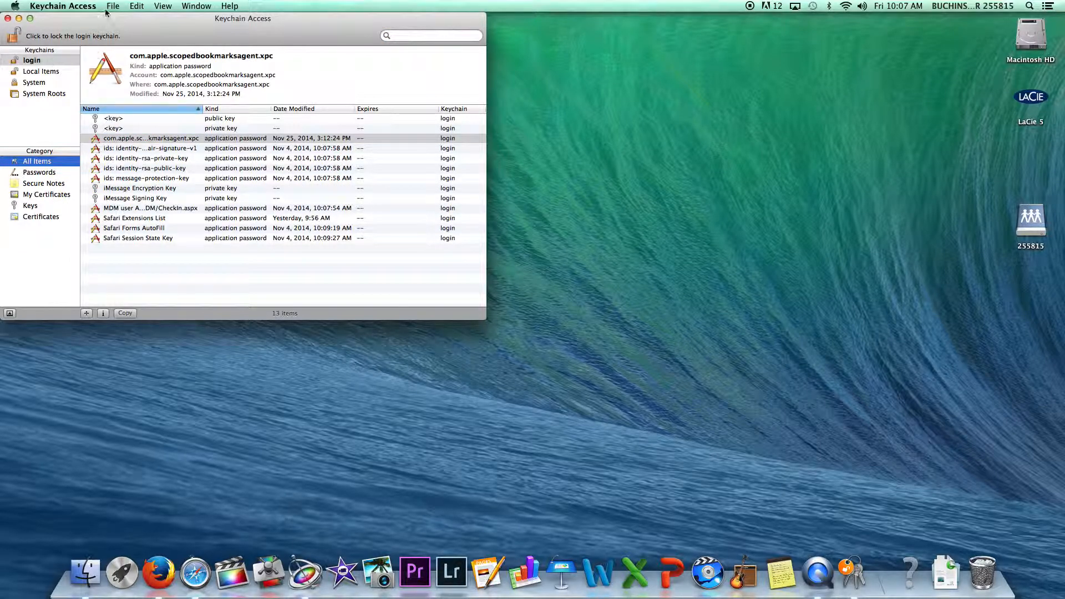
{"action": "left_click", "coordinate": [136, 6]}
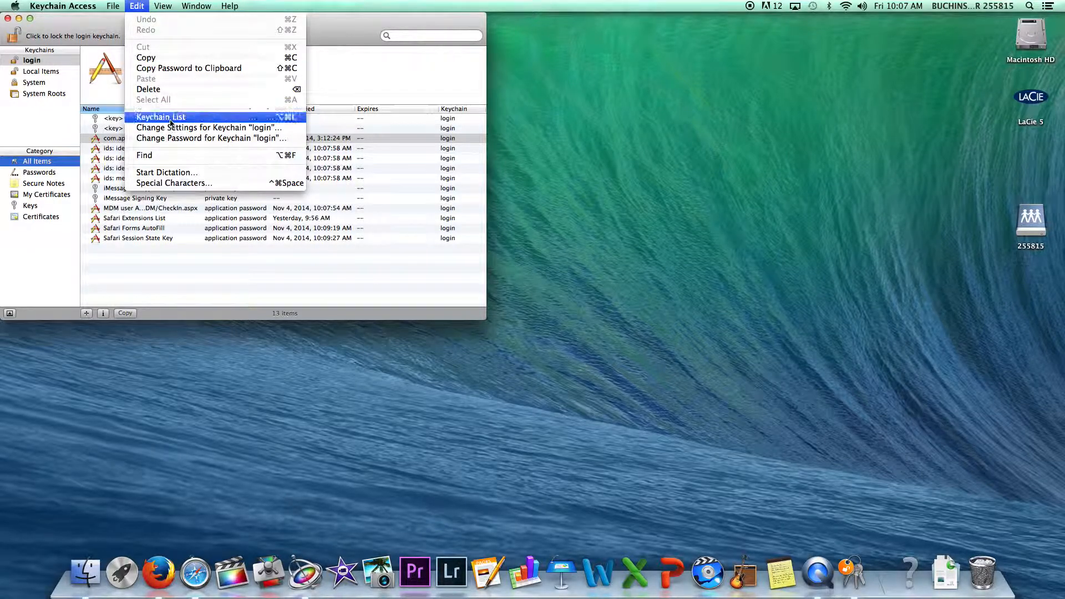
{"action": "left_click", "coordinate": [212, 138]}
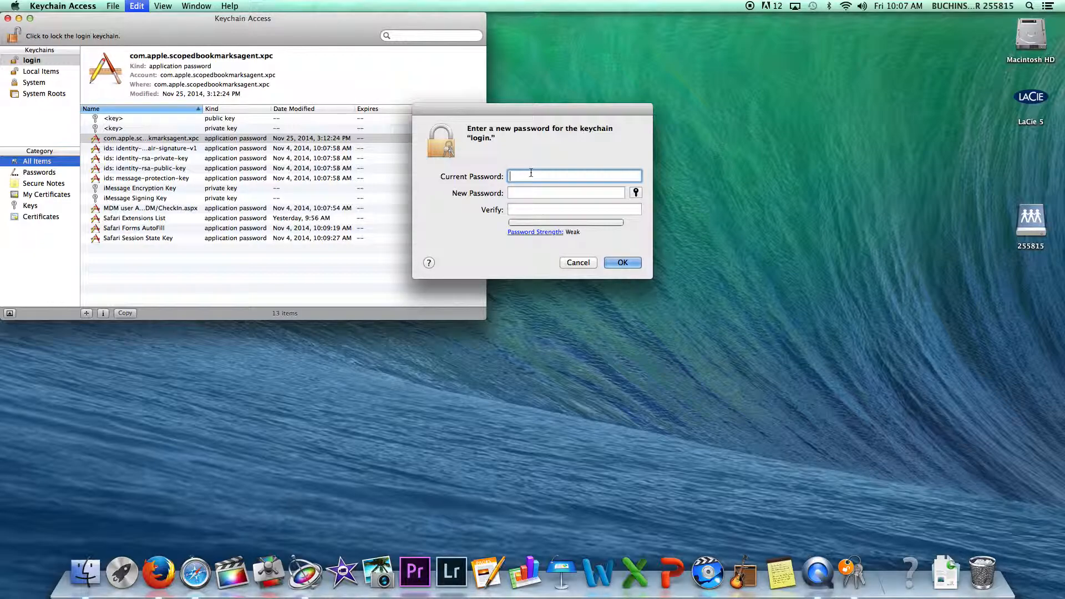
{"action": "type", "text": "password"}
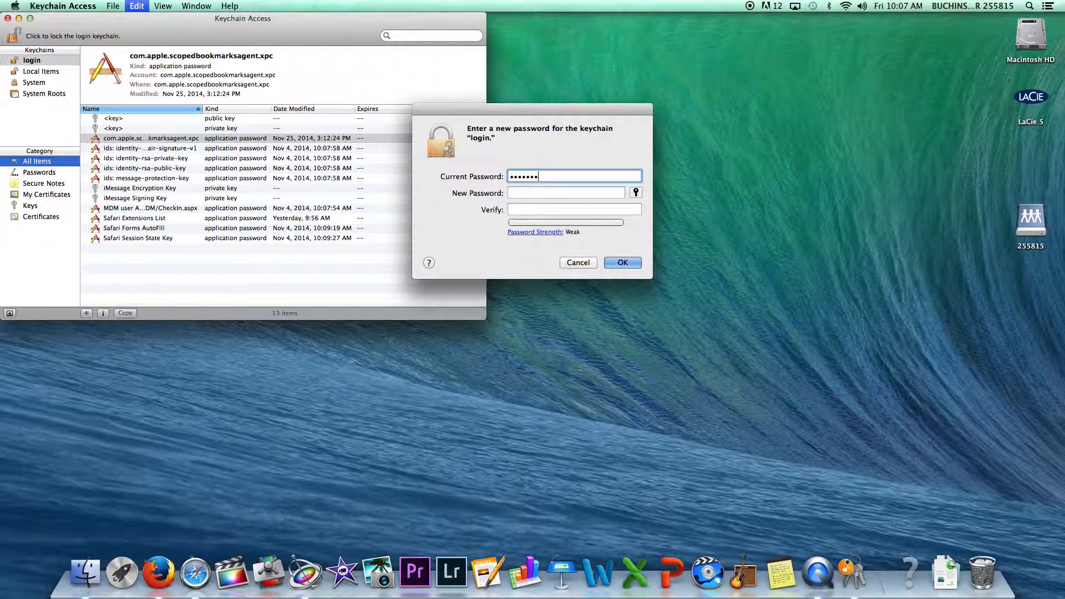
{"action": "left_click", "coordinate": [567, 193]}
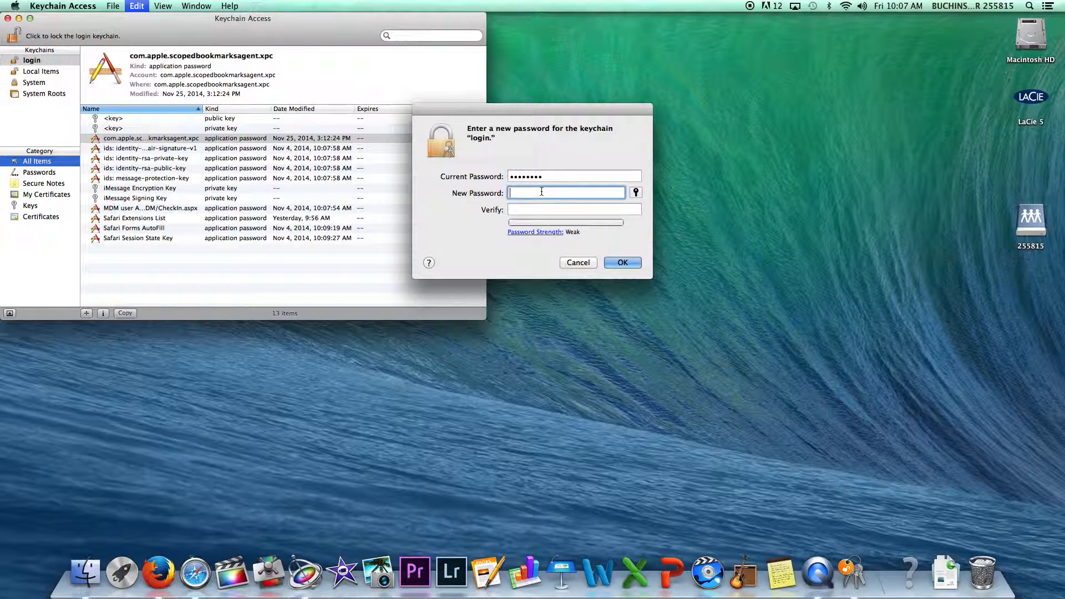
{"action": "type", "text": "••••"}
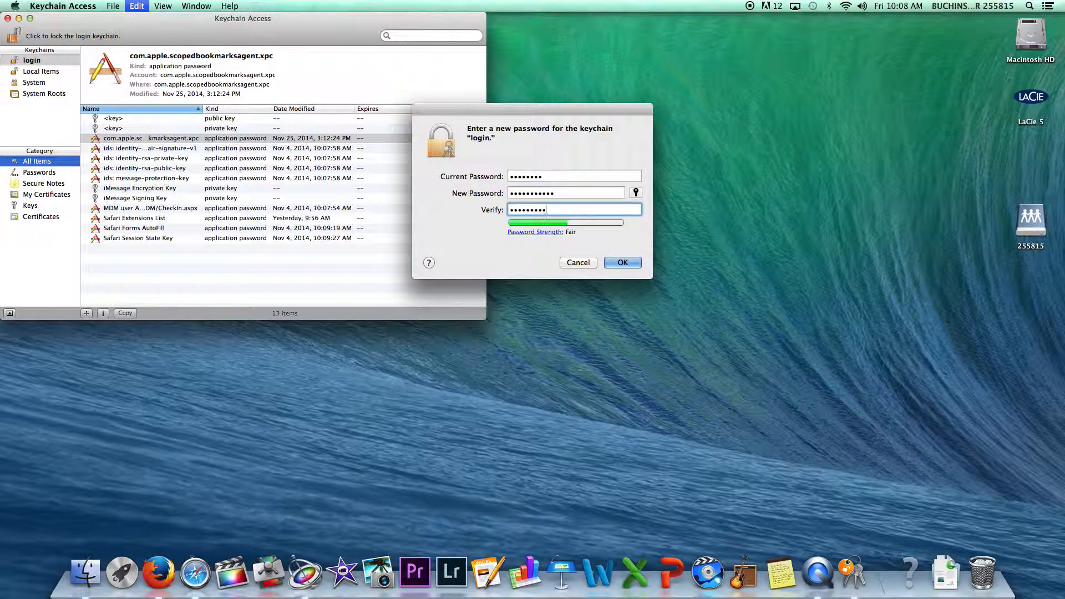
{"action": "left_click", "coordinate": [620, 262]}
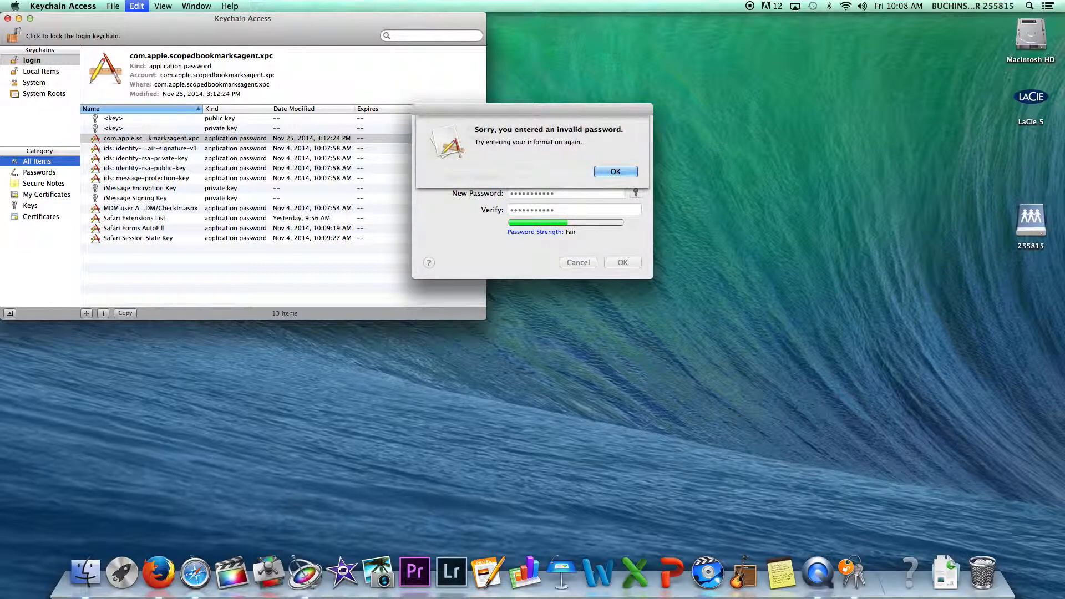
Step: Dismiss the invalid-password alert and resubmit with the current password retyped
{"action": "left_click", "coordinate": [615, 170]}
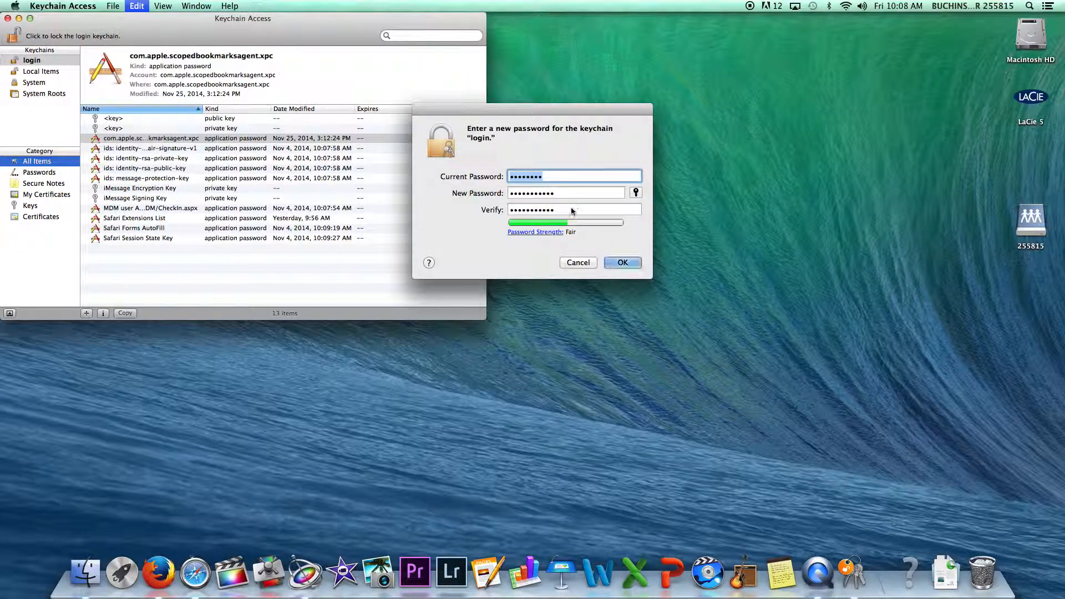
{"action": "mouse_move", "coordinate": [593, 239]}
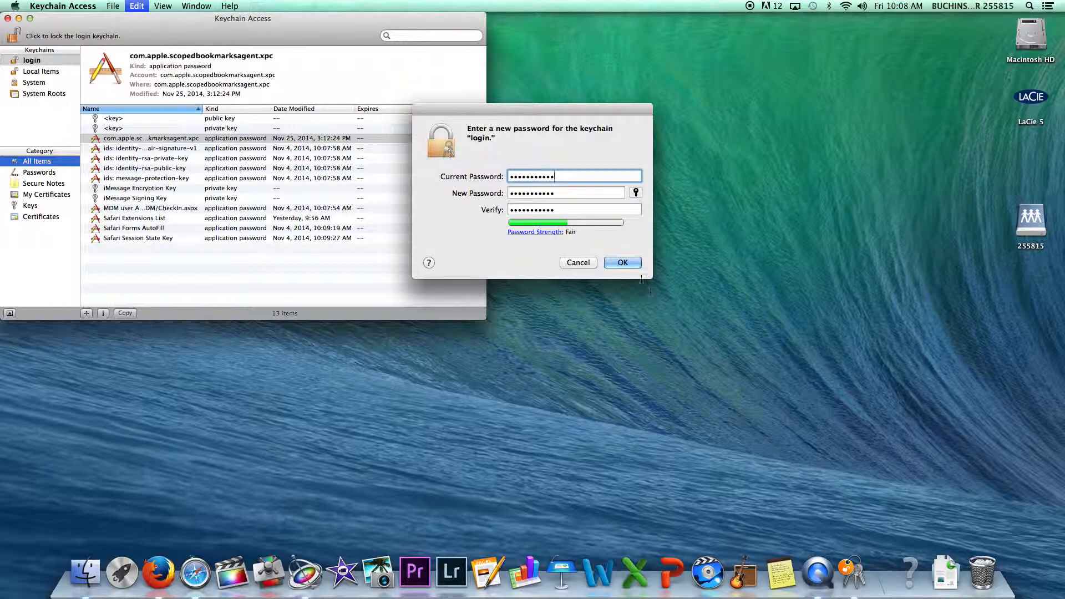
{"action": "left_click", "coordinate": [621, 263]}
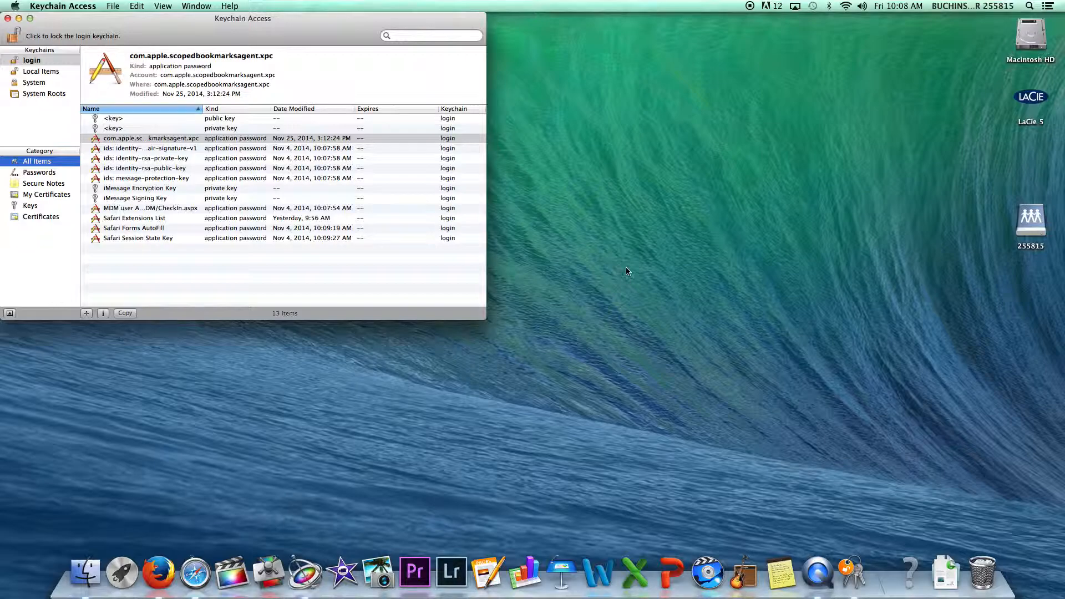
{"action": "mouse_move", "coordinate": [590, 158]}
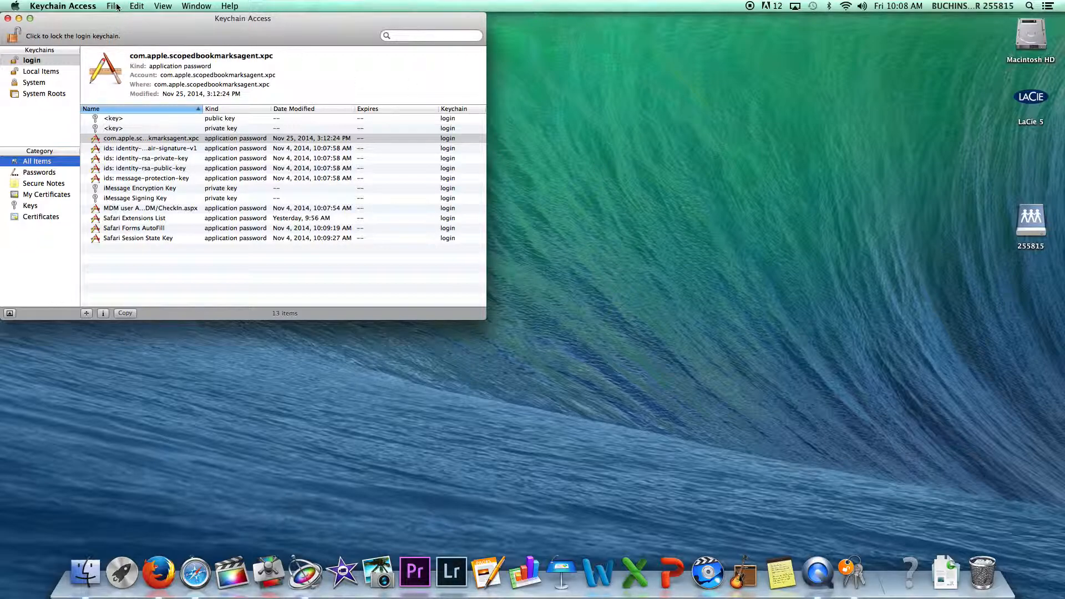
Step: Open the File menu showing Lock and Delete Keychain "login" options
{"action": "left_click", "coordinate": [112, 6]}
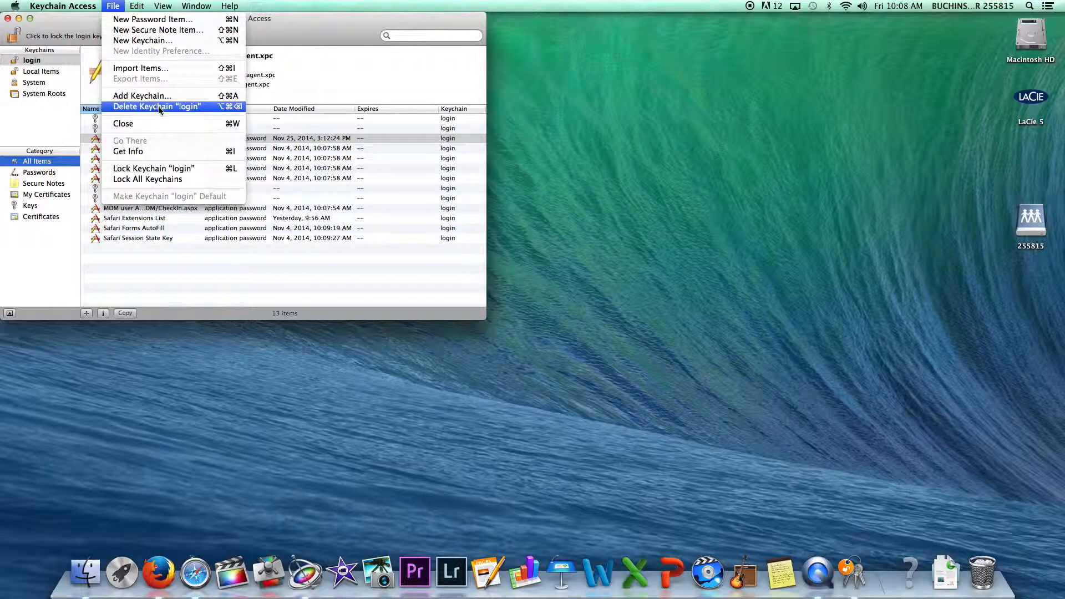